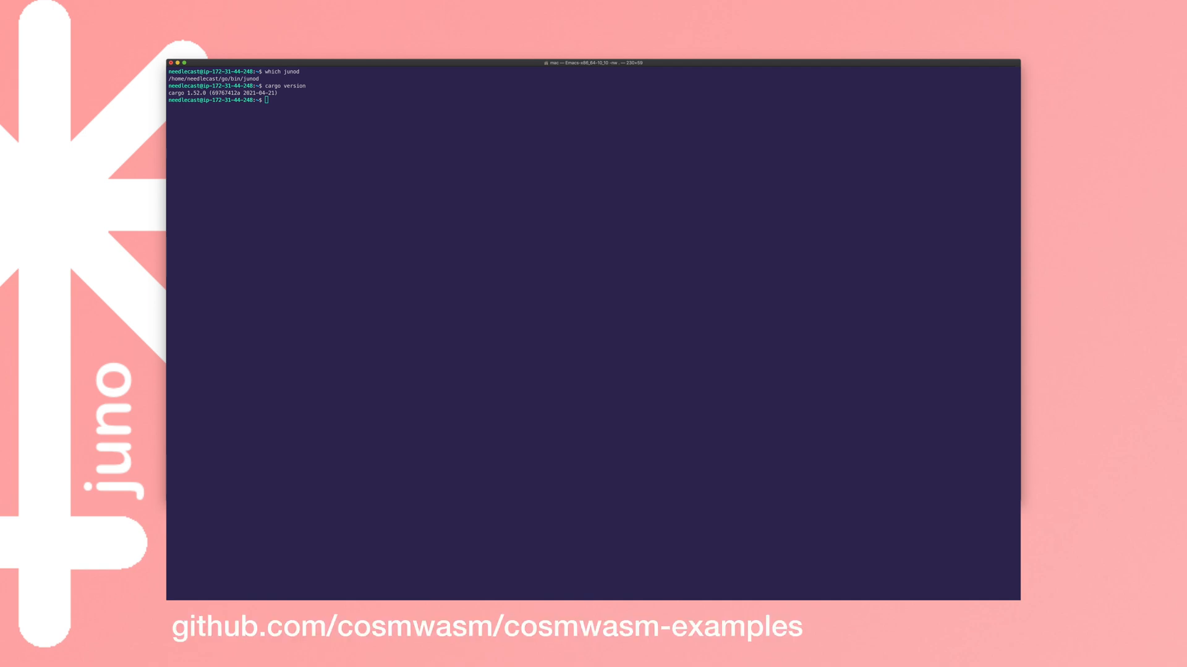
Step: Clone the CosmWasm cosmwasm-examples repository from GitHub
type("git clone https://github.com/CosmWasm/cosmwasm-examples")
type("cd contracts/cosmwasm-examples/")
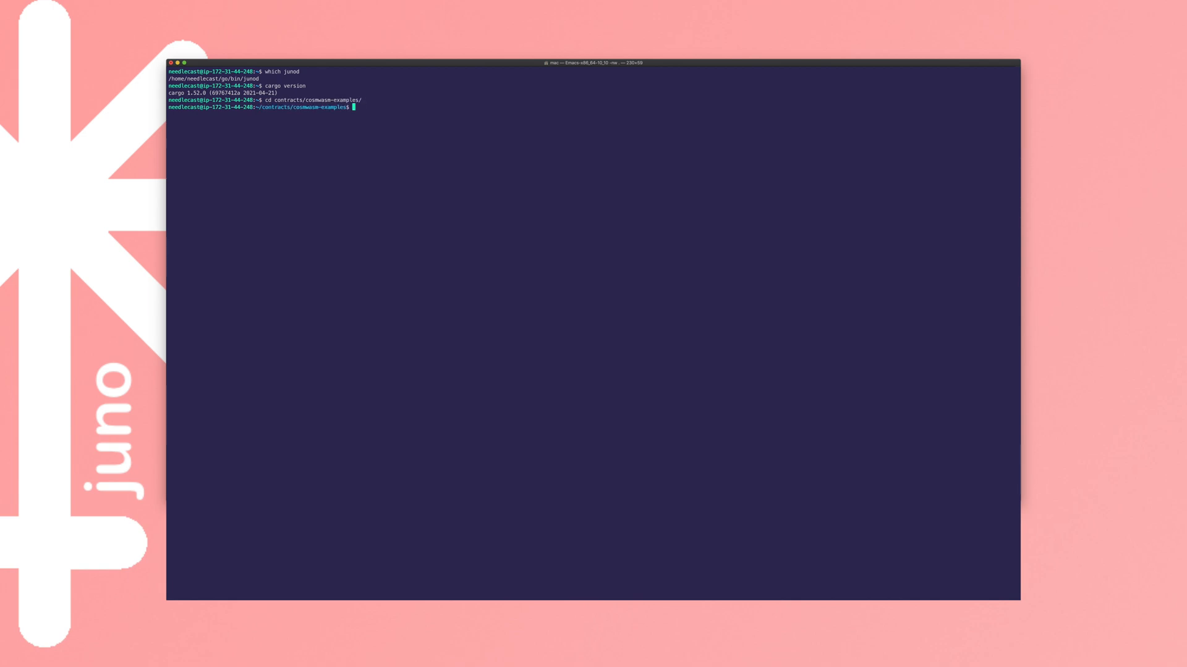
Step: Run git fetch and check out tag v0.10.0 of the examples repository
type("git fetch")
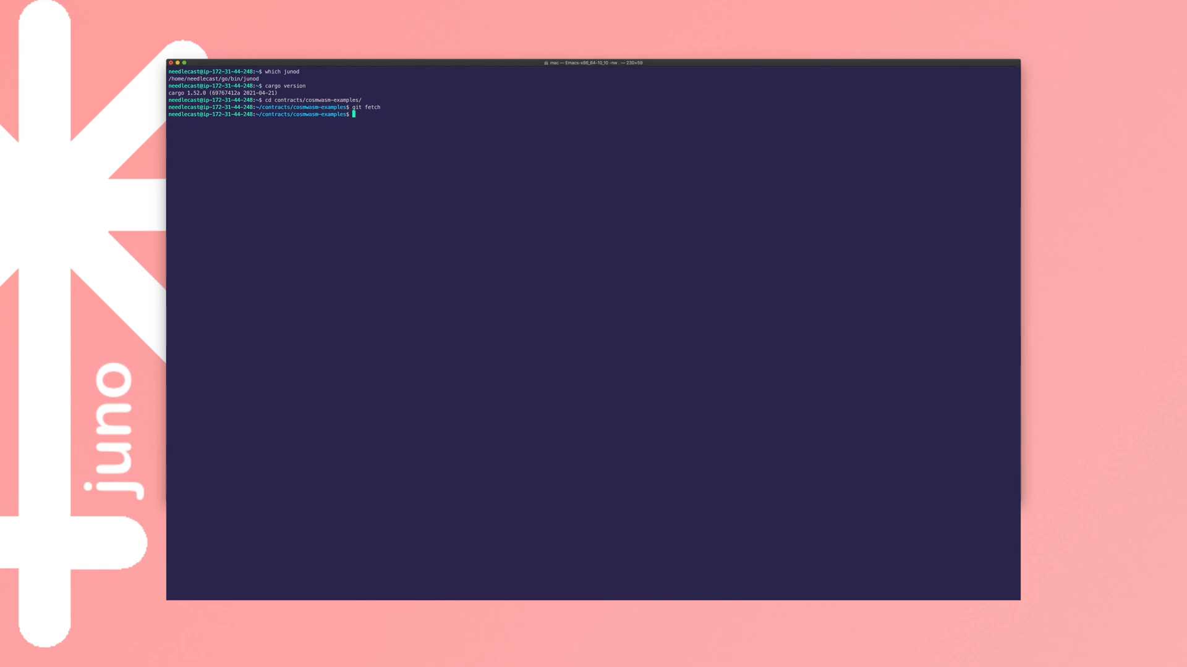
type("git")
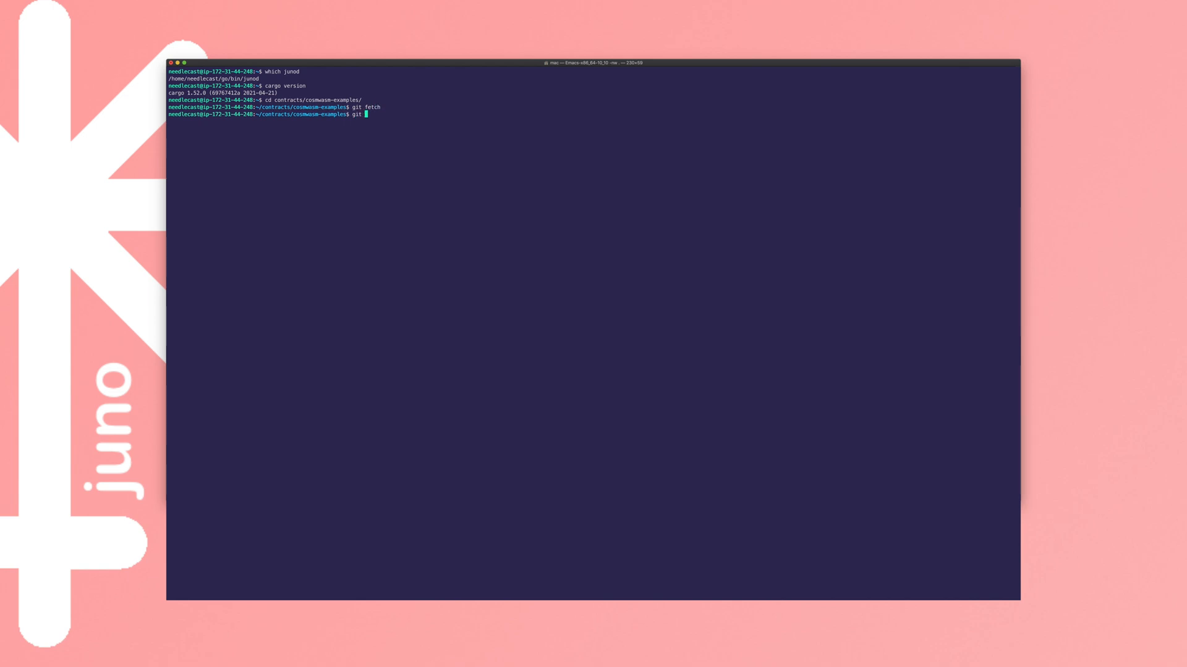
type("checkout v0.10.0")
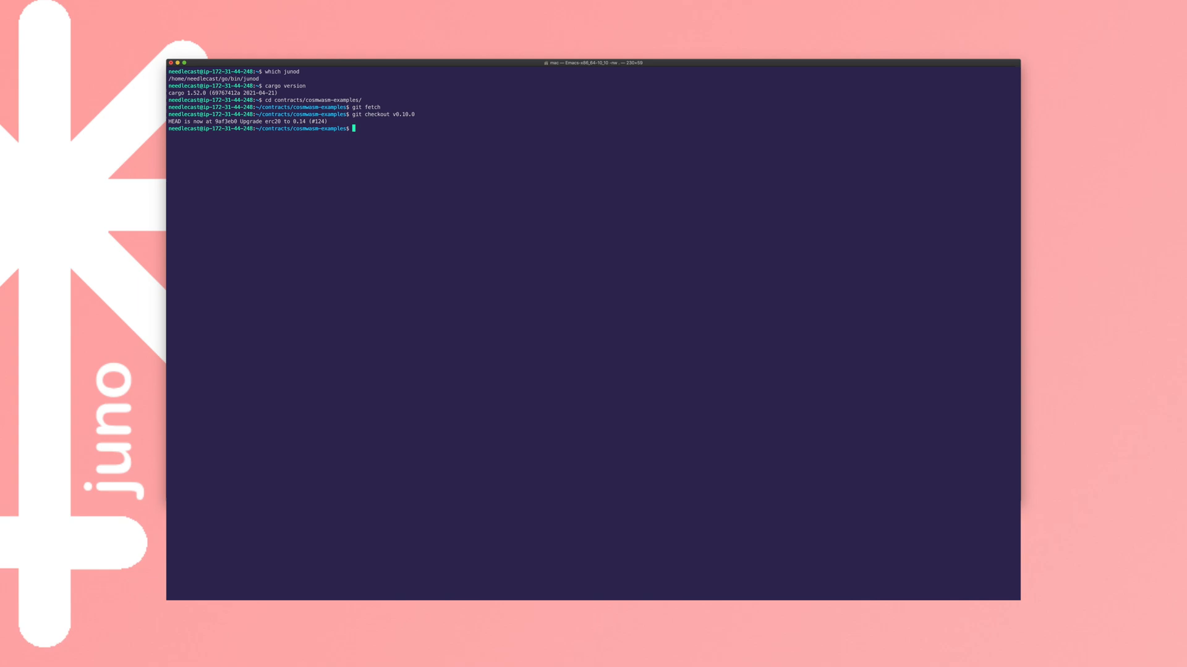
Step: Change directory into contracts/erc20 within the examples repository
type("cd co")
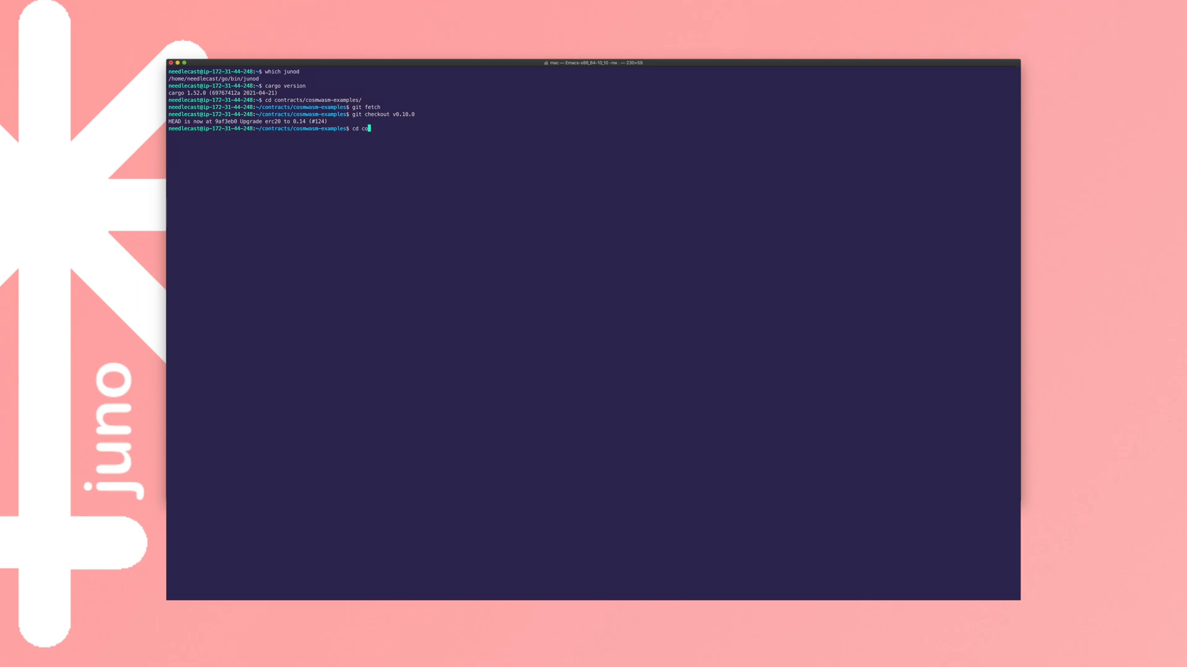
type("ntracts/erc20")
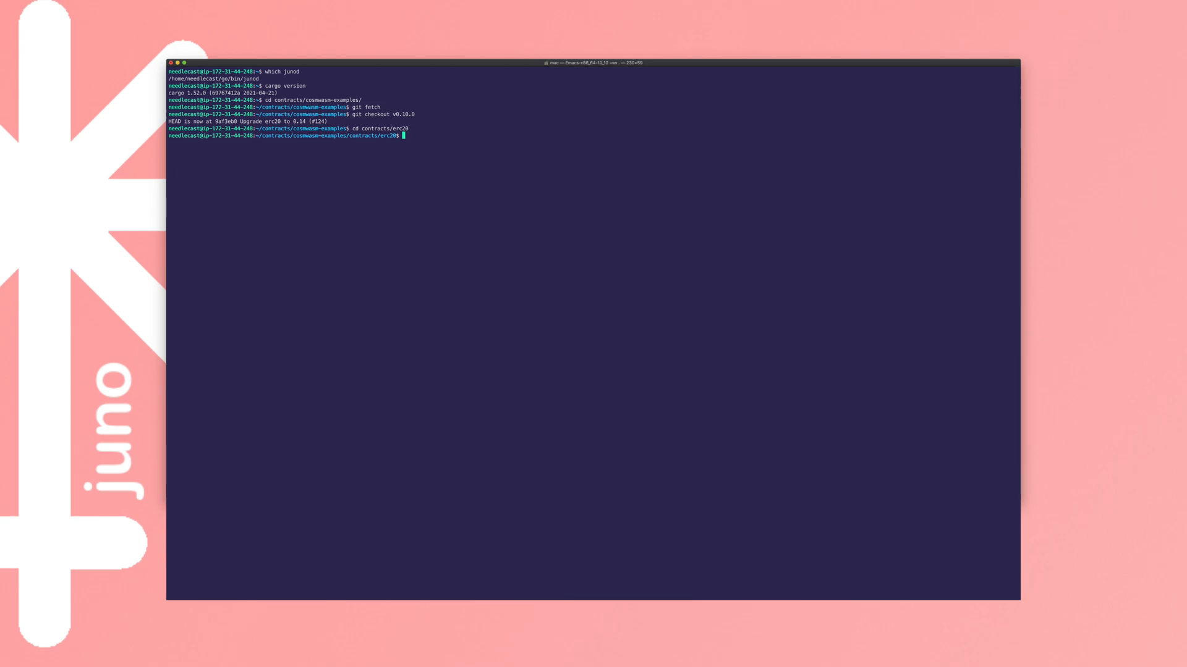
mouse_move(527, 231)
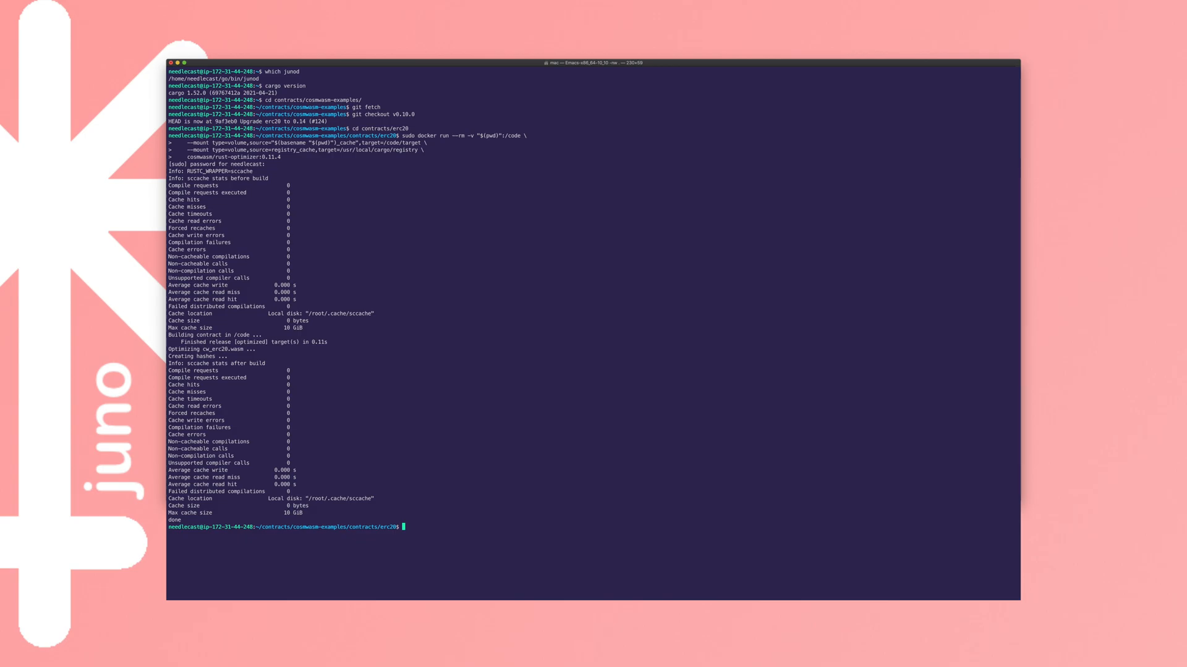
Step: Enter the artifacts folder, list cw_erc20.wasm and checksums.txt, and show junod tx wasm help
type("cd artifacts/")
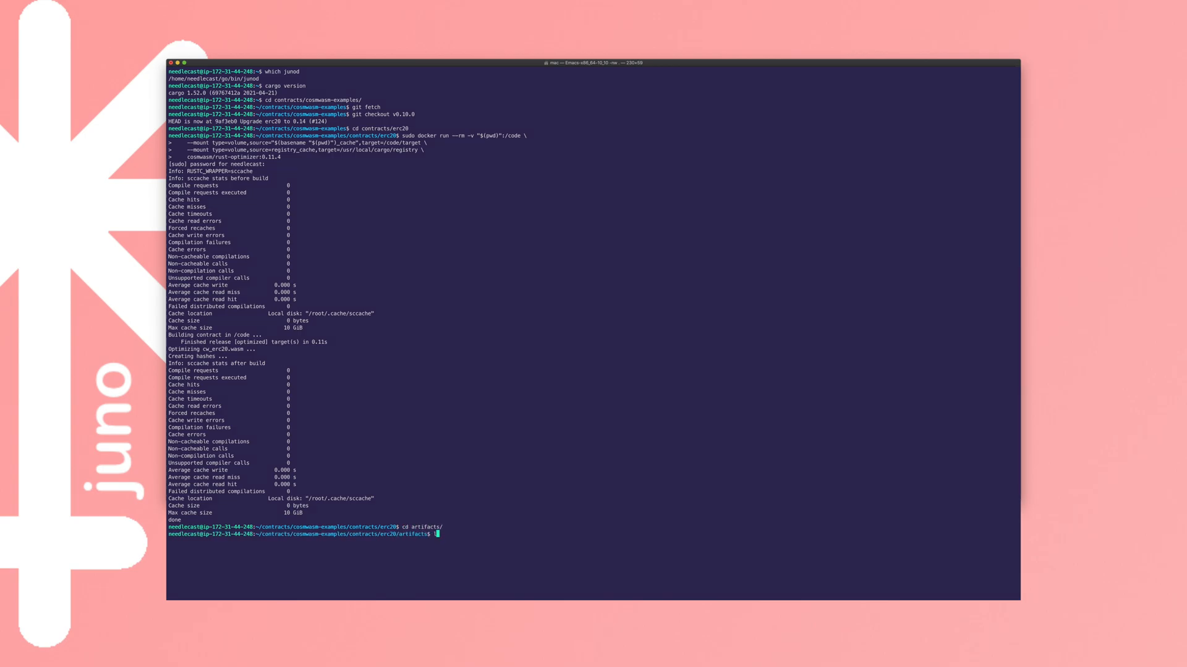
type("ls")
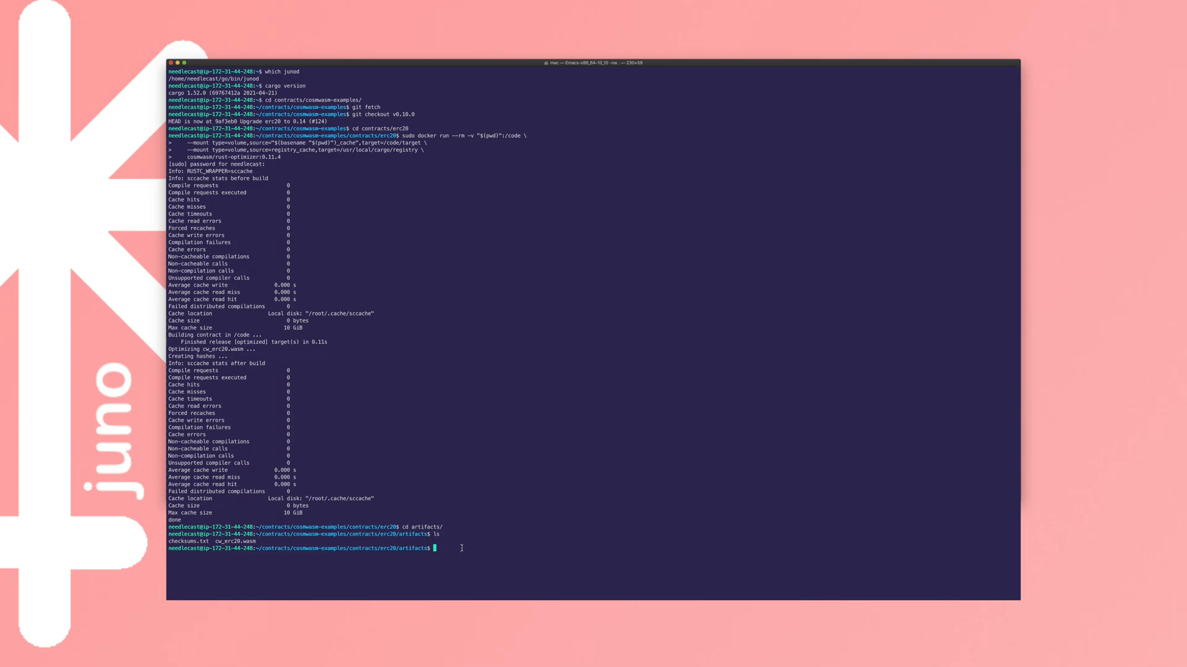
type("junod tx")
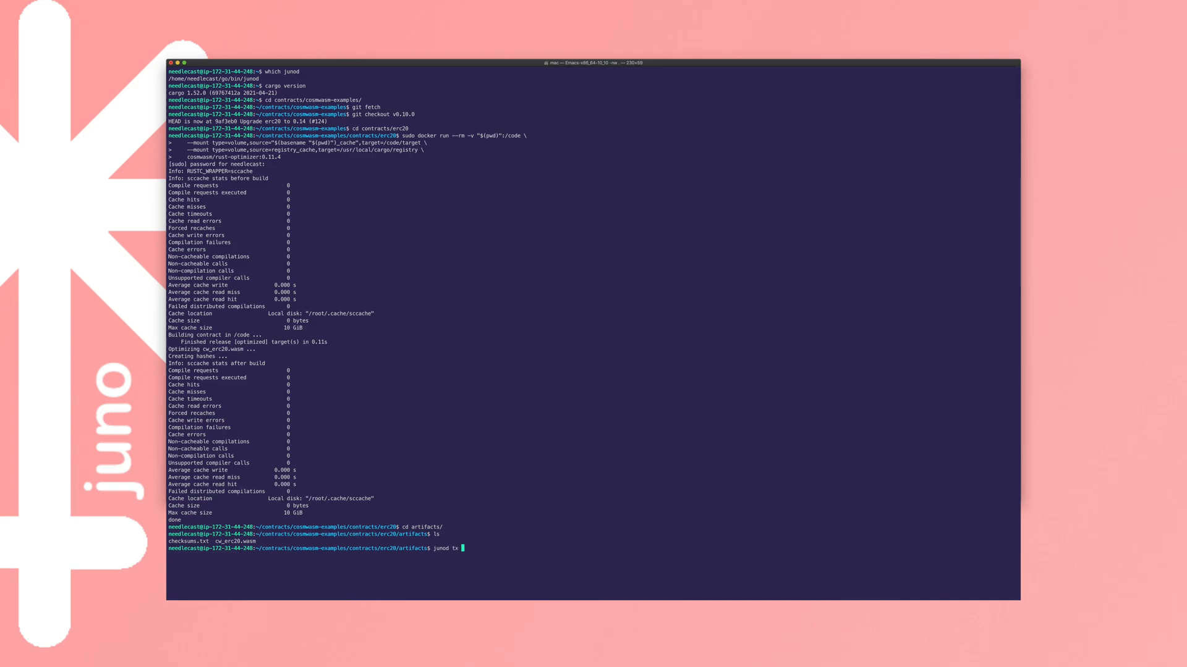
type("wasm ->")
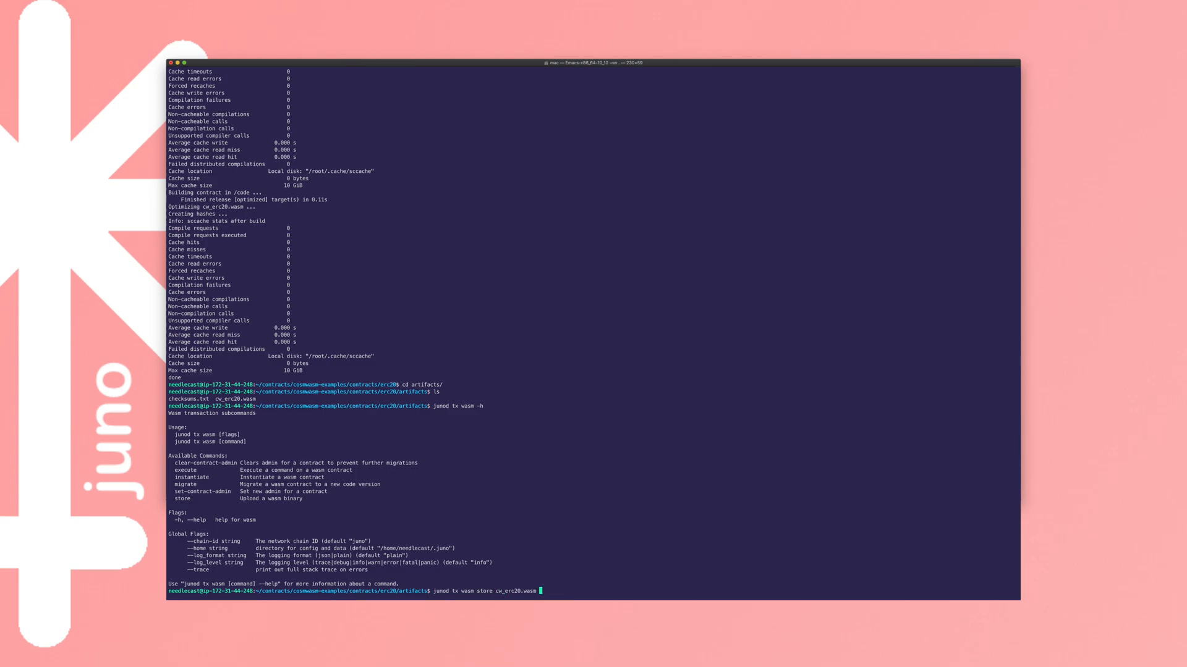
Step: Add --from, lucina chain-id and --gas auto options to the cw_erc20.wasm store command
type("--from needlecast --chain-id")
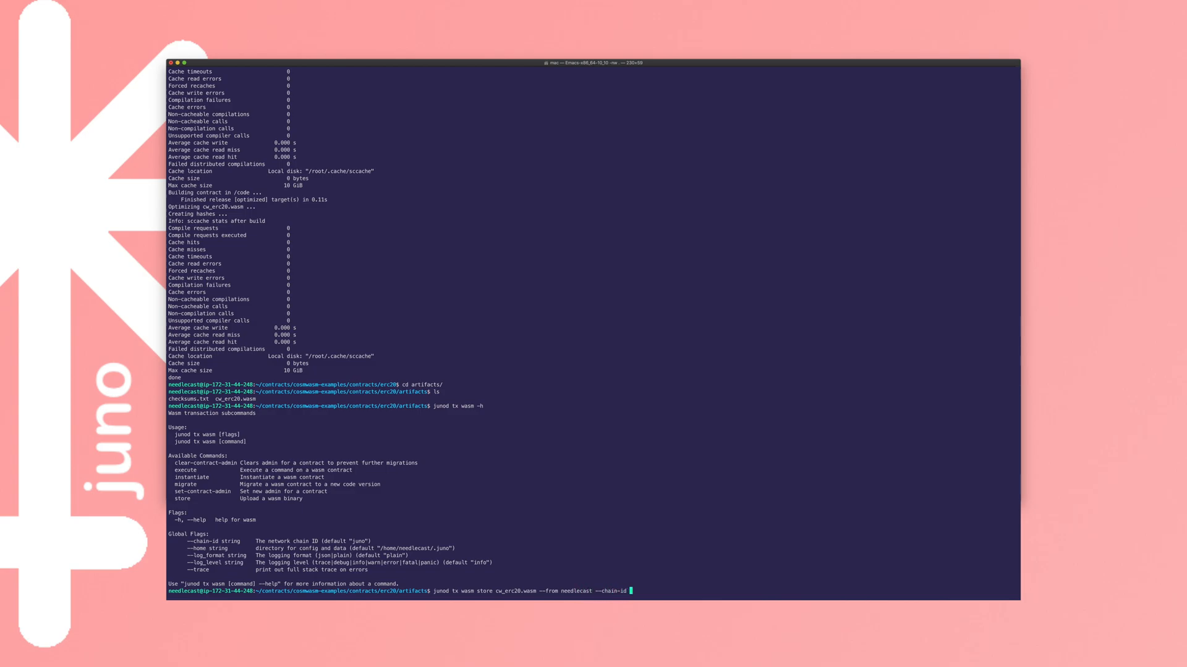
type("lucina")
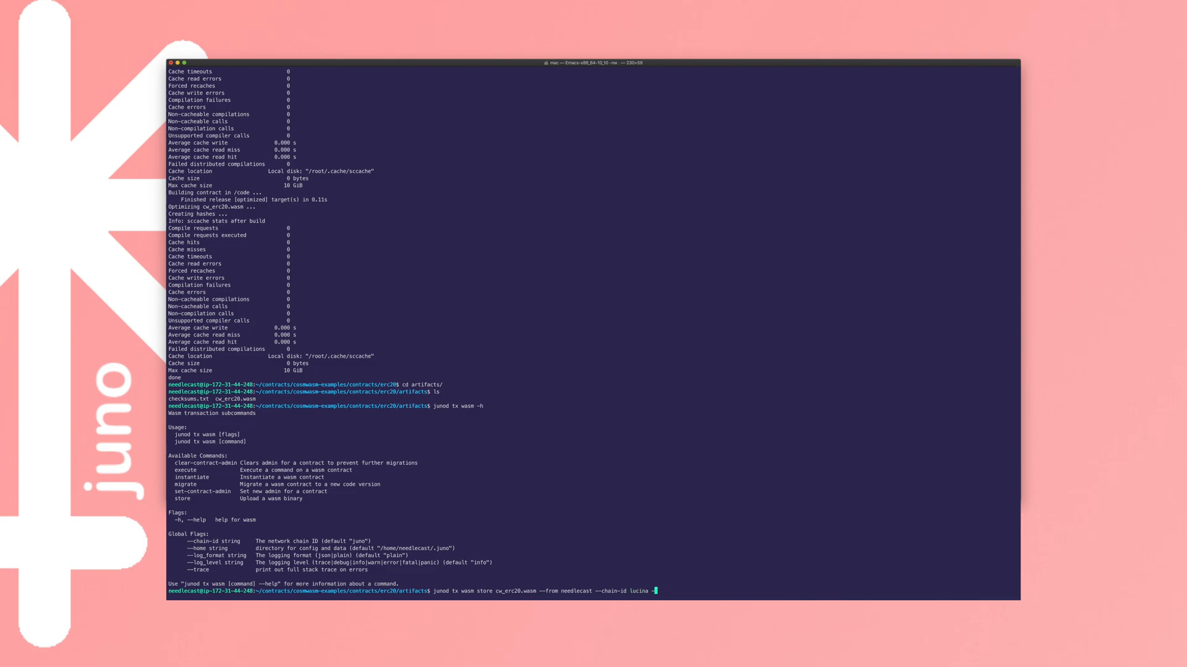
type("--gas auto")
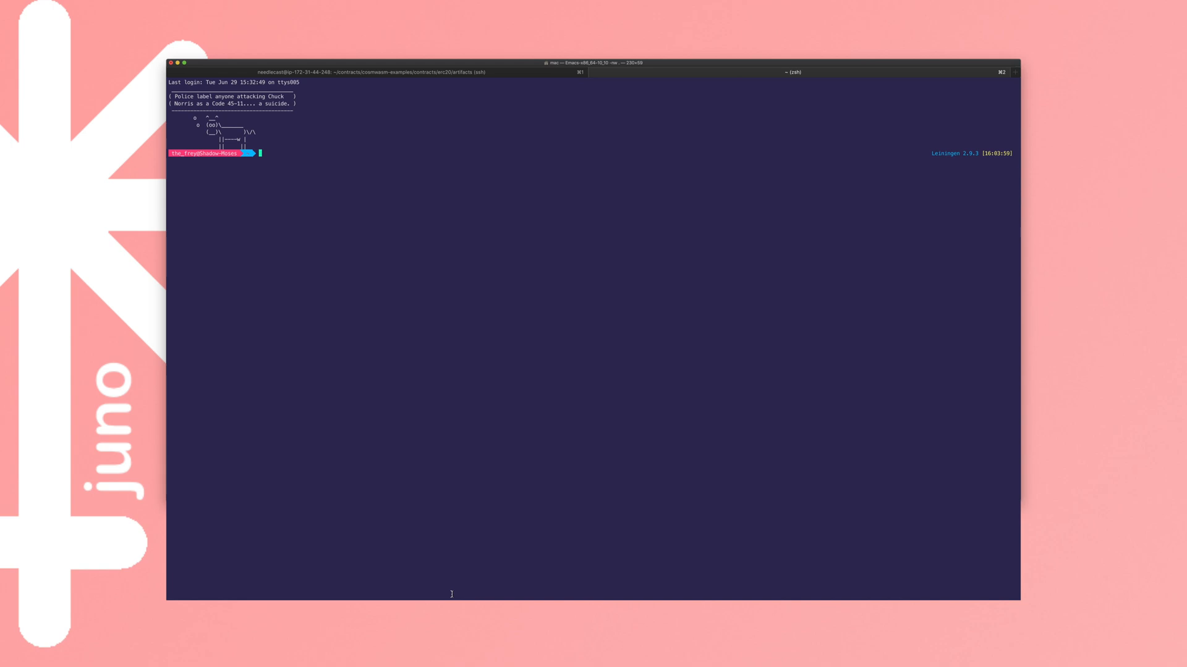
Step: Start a node REPL and define the initHash object for the Worm Coin init message
type("node")
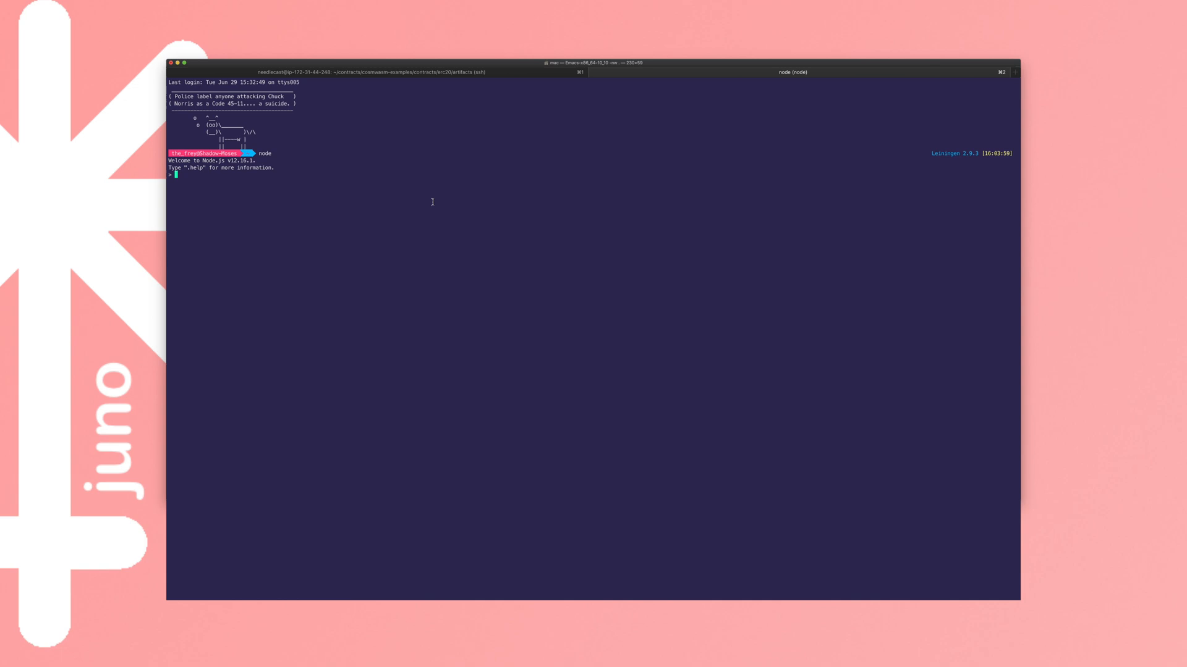
type("const")
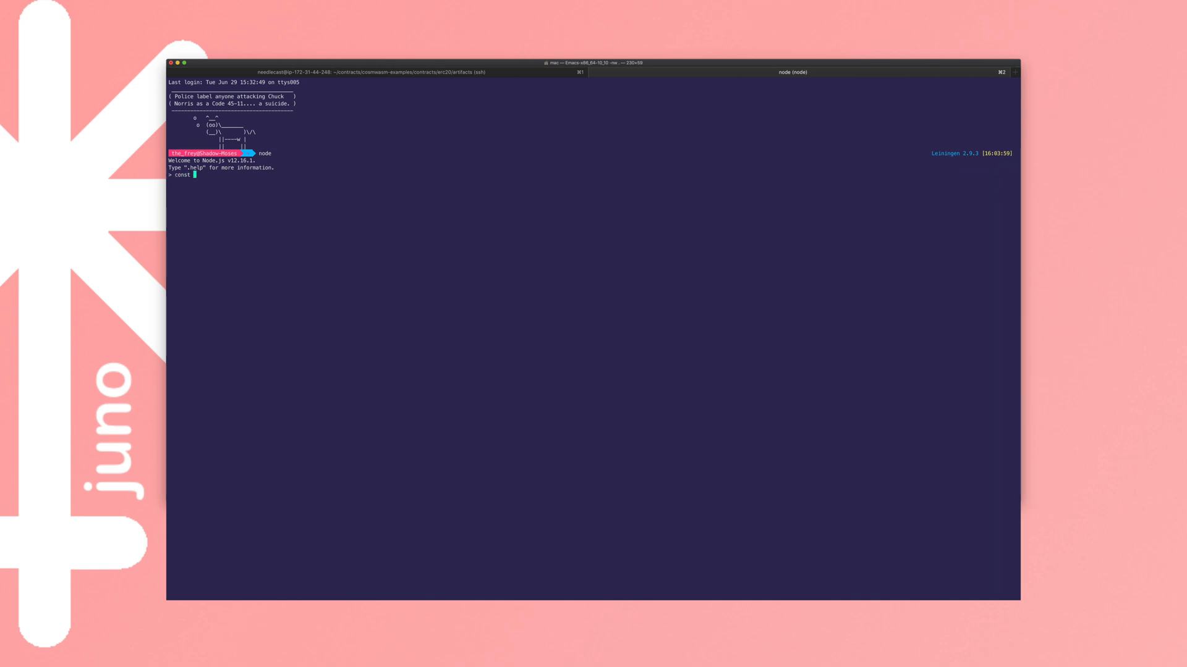
type("initHash = {")
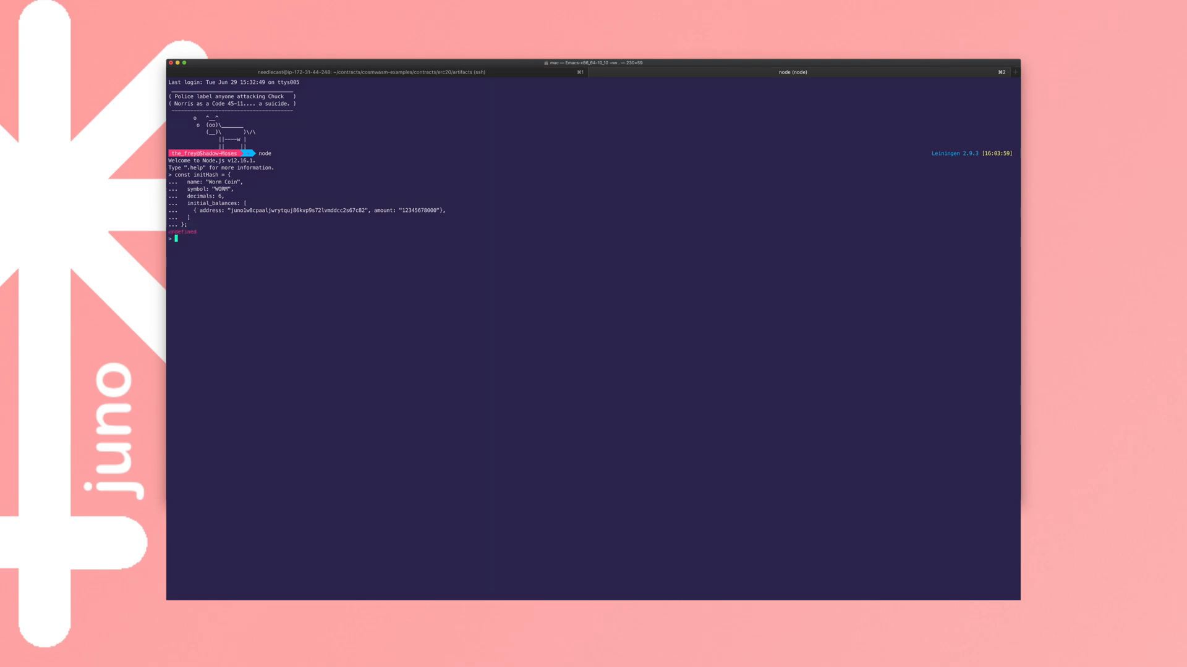
type("initHash;")
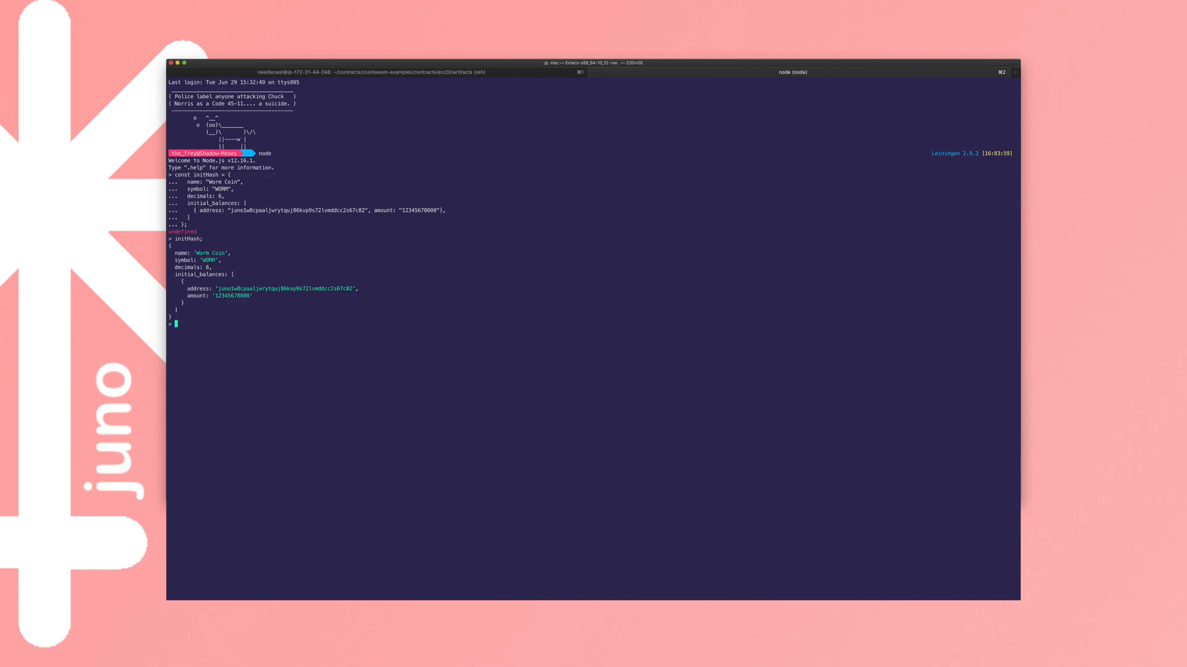
Step: Run JSON.stringify(initHash) to produce the one-line init message string
type("JSON")
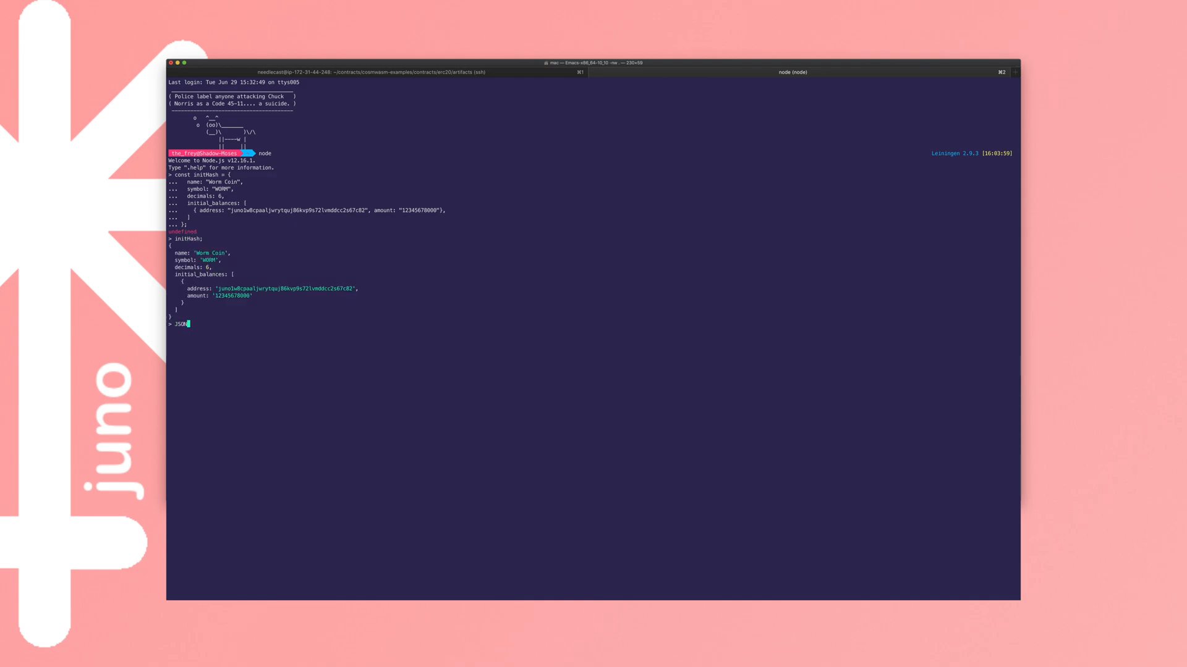
type(".str")
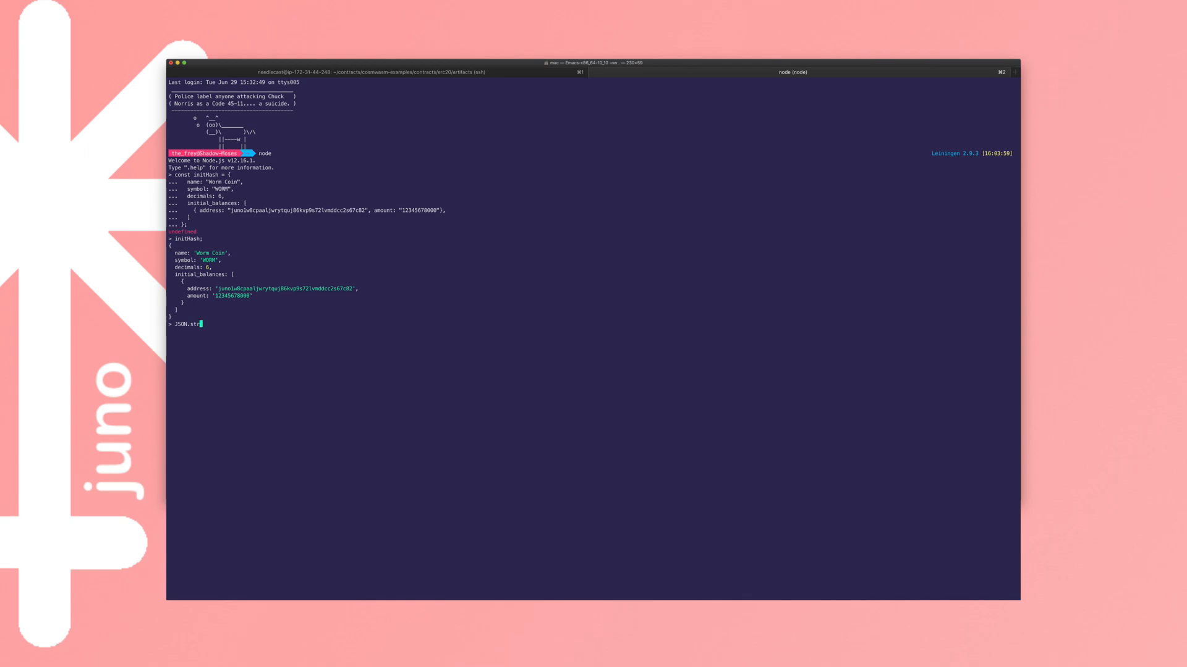
type("ingify(")
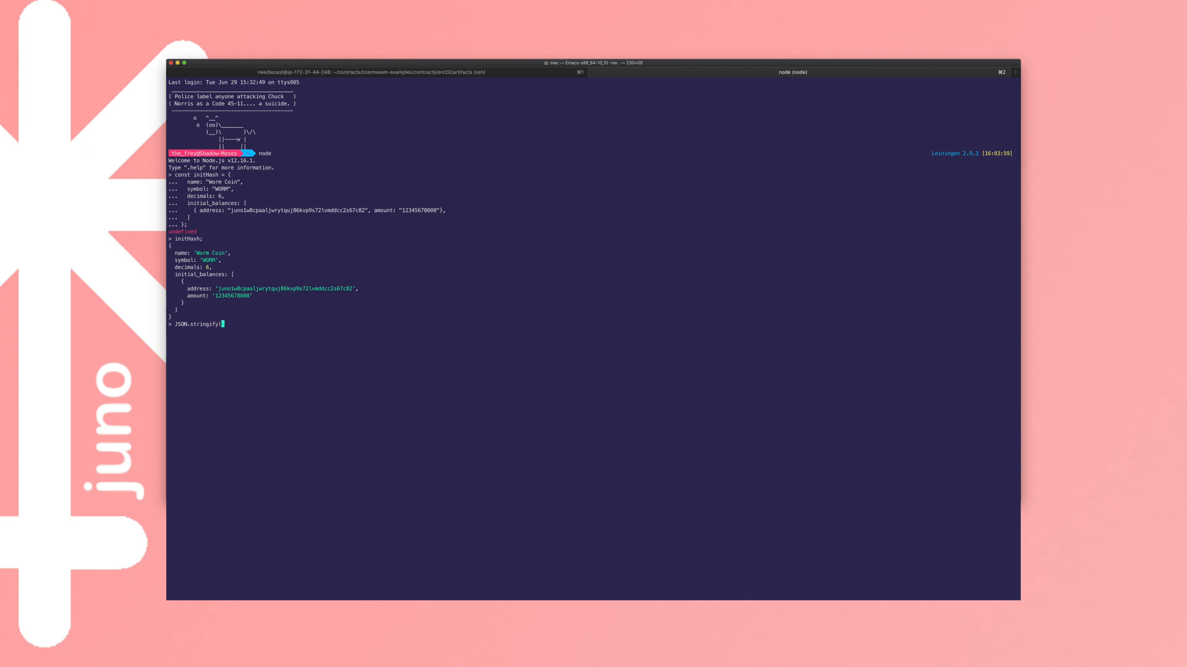
type("initHash);")
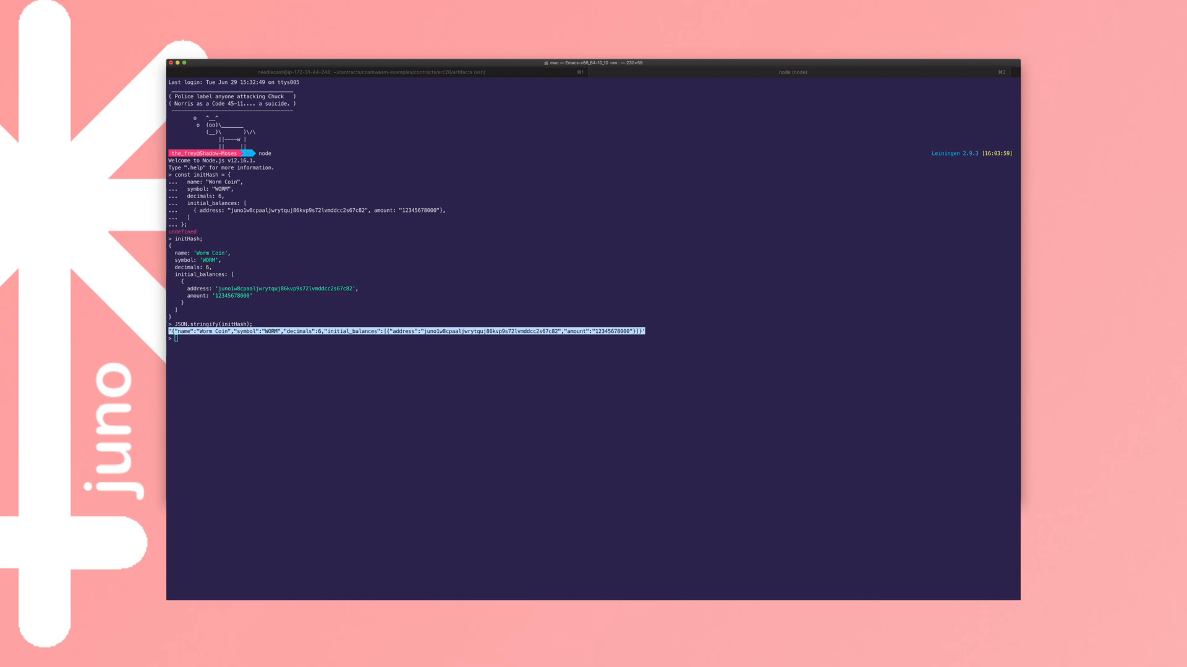
mouse_move(800, 418)
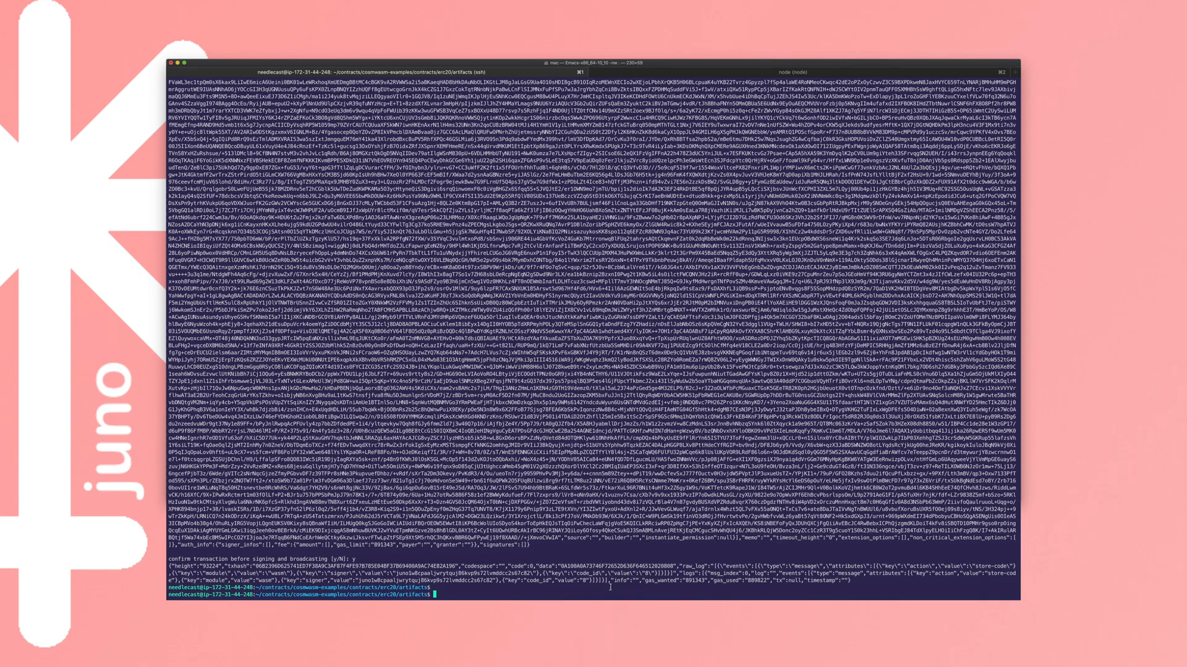
Step: Go up to the erc20 folder and enter its schema directory to view the JSON schema files
type("cd ..")
type("tree schema/")
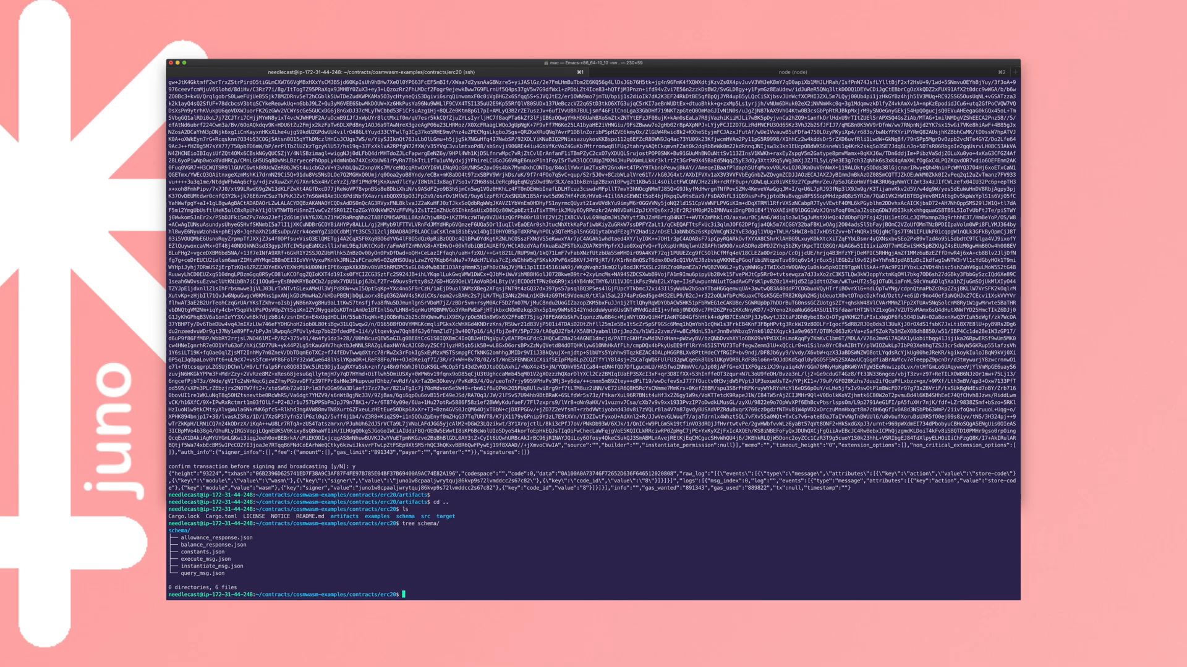
type("cd")
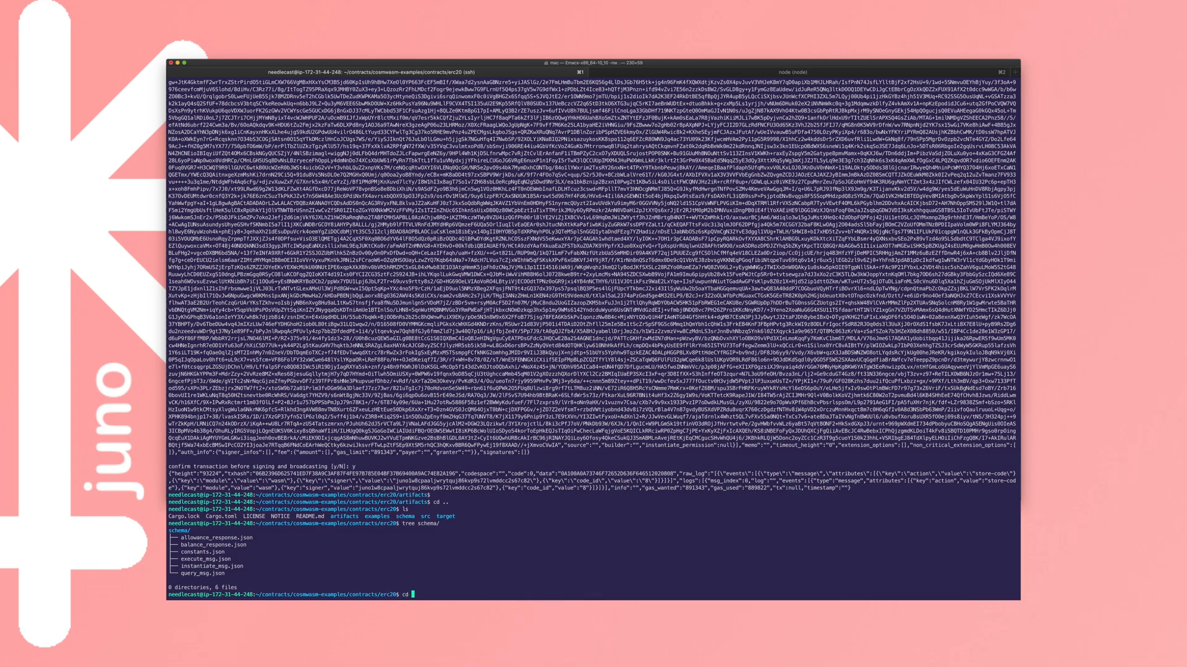
type("cd schema/")
type("ls")
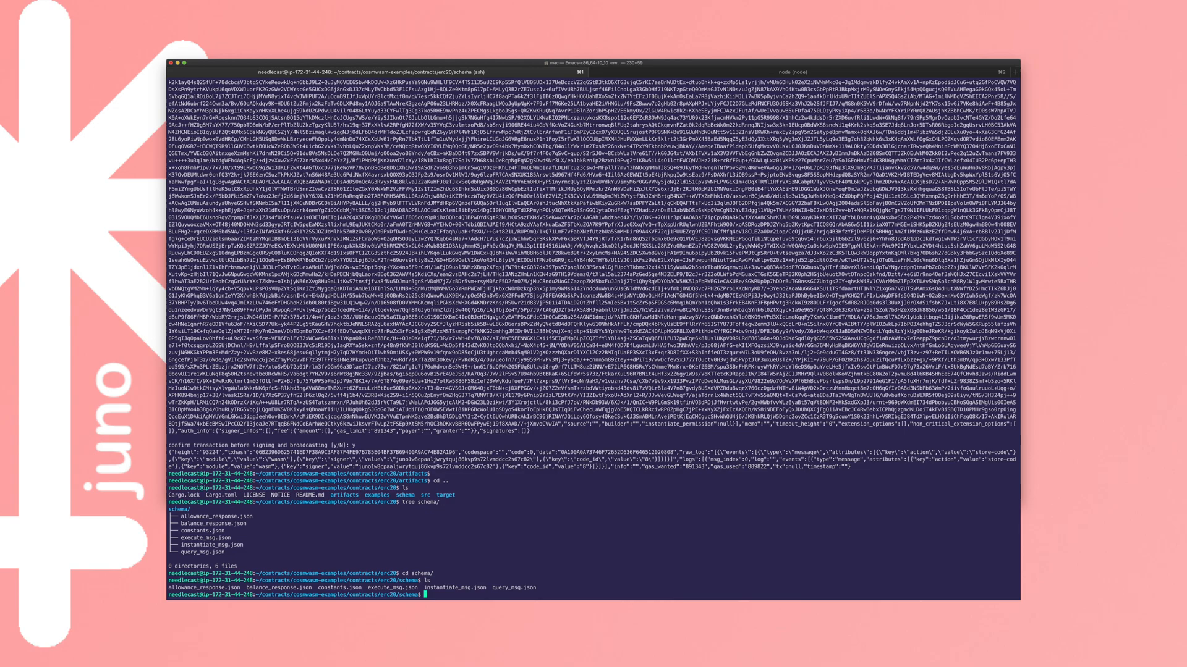
type("more instantiate_msg.json")
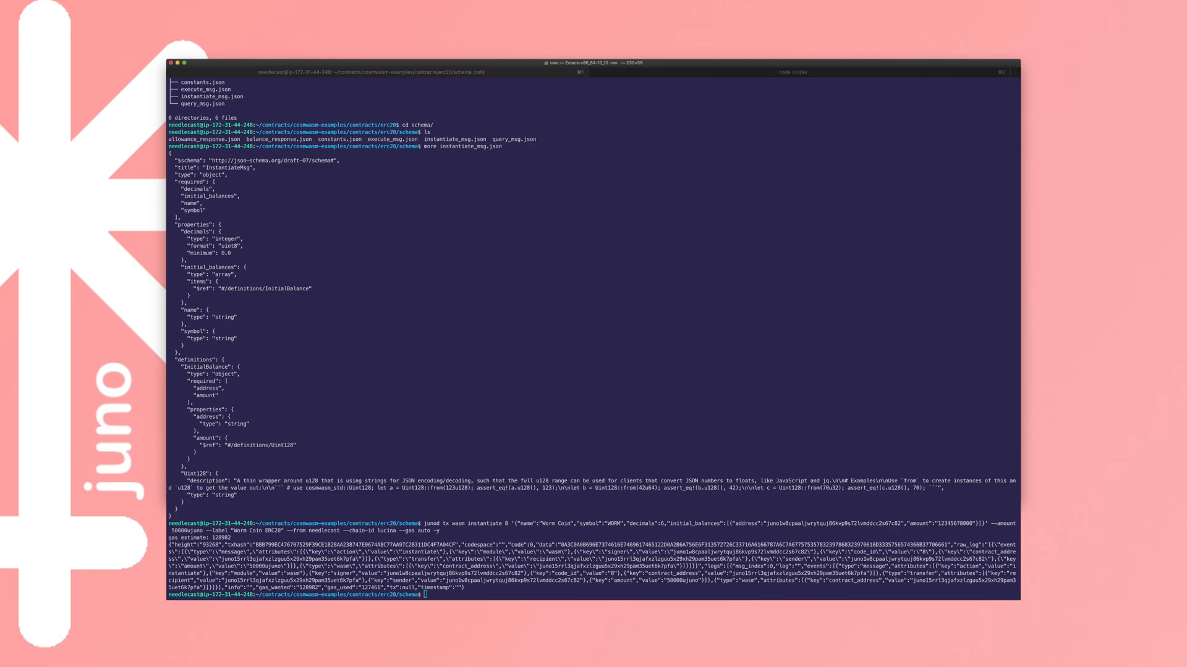
mouse_move(480, 598)
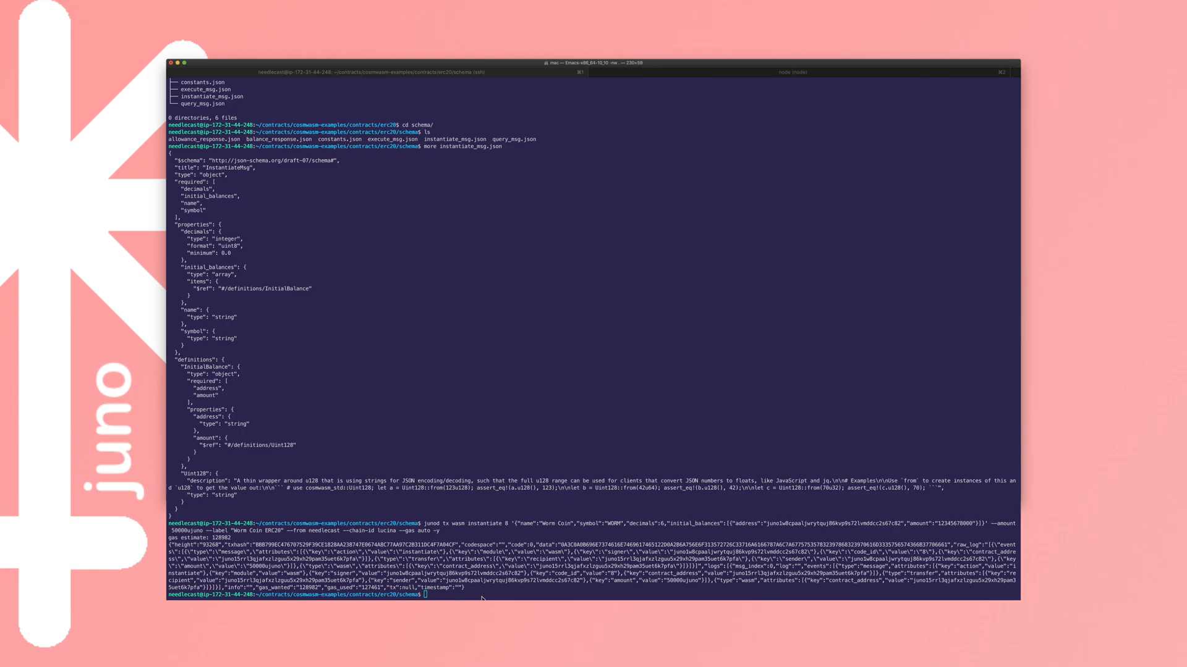
Step: Run junod query wasm list-contract-by-code 8 and select the returned contract address
type("jq")
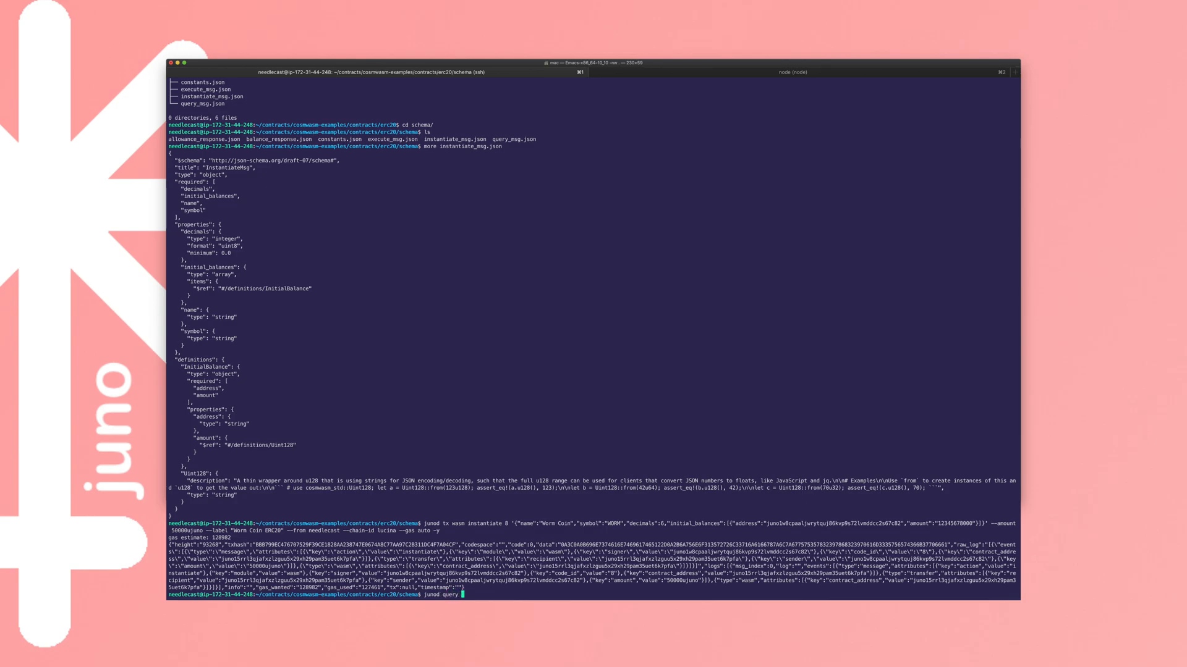
type("wasm \\")
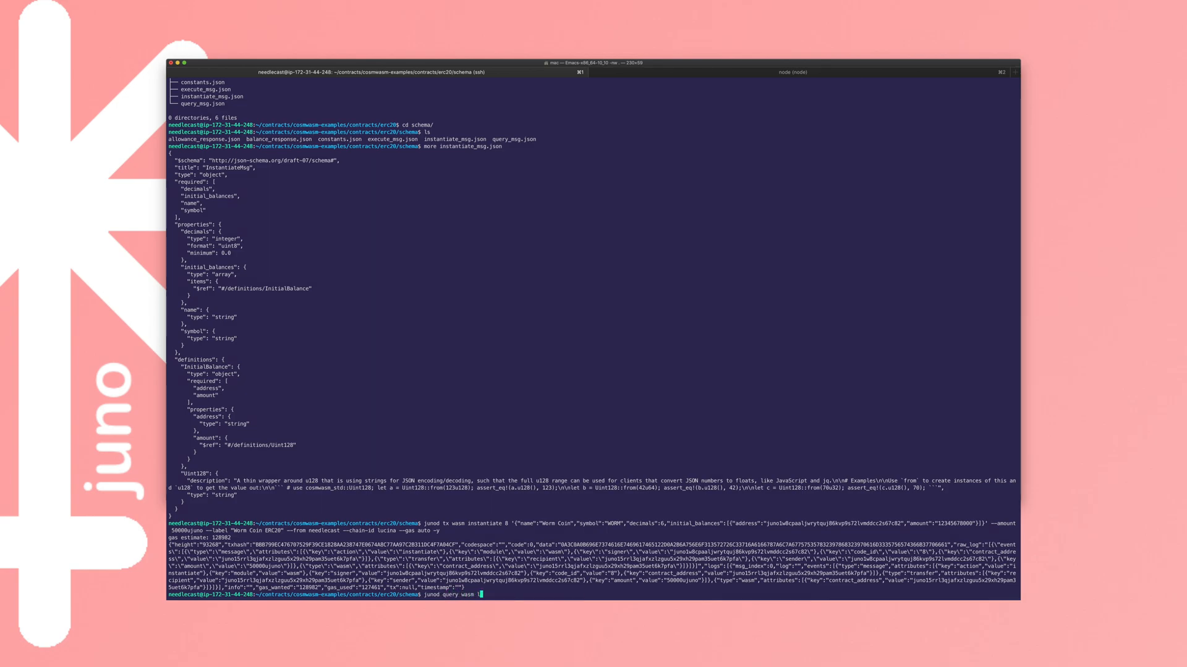
type("list-contract-by-code 8")
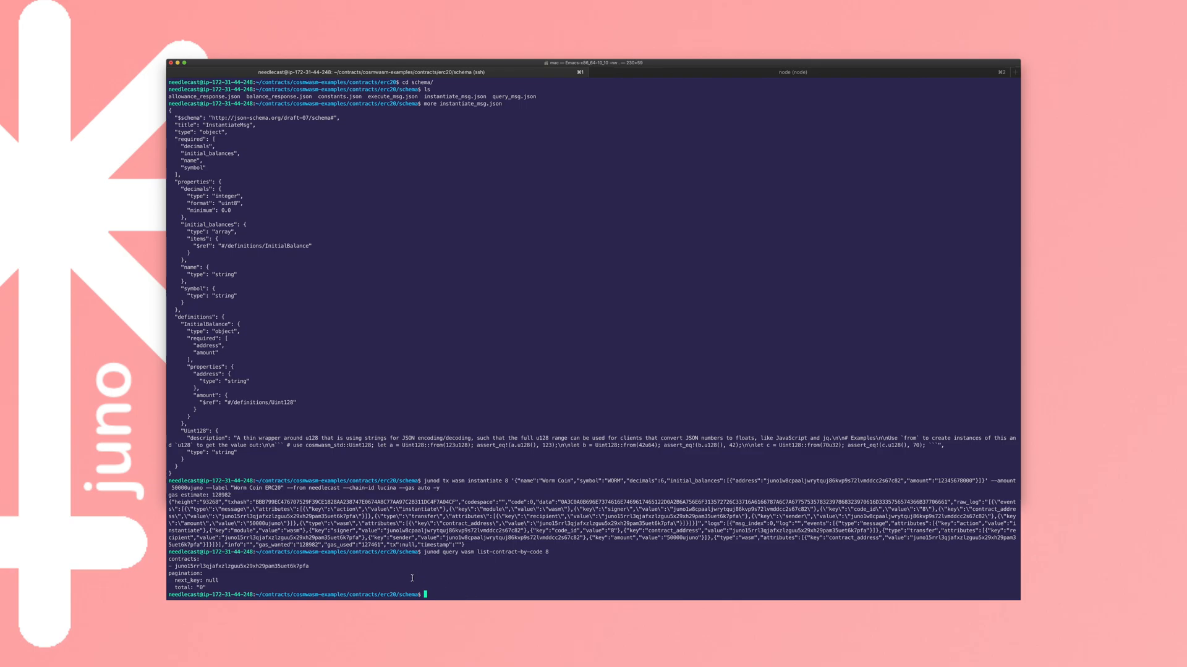
left_click_drag(173, 566, 310, 566)
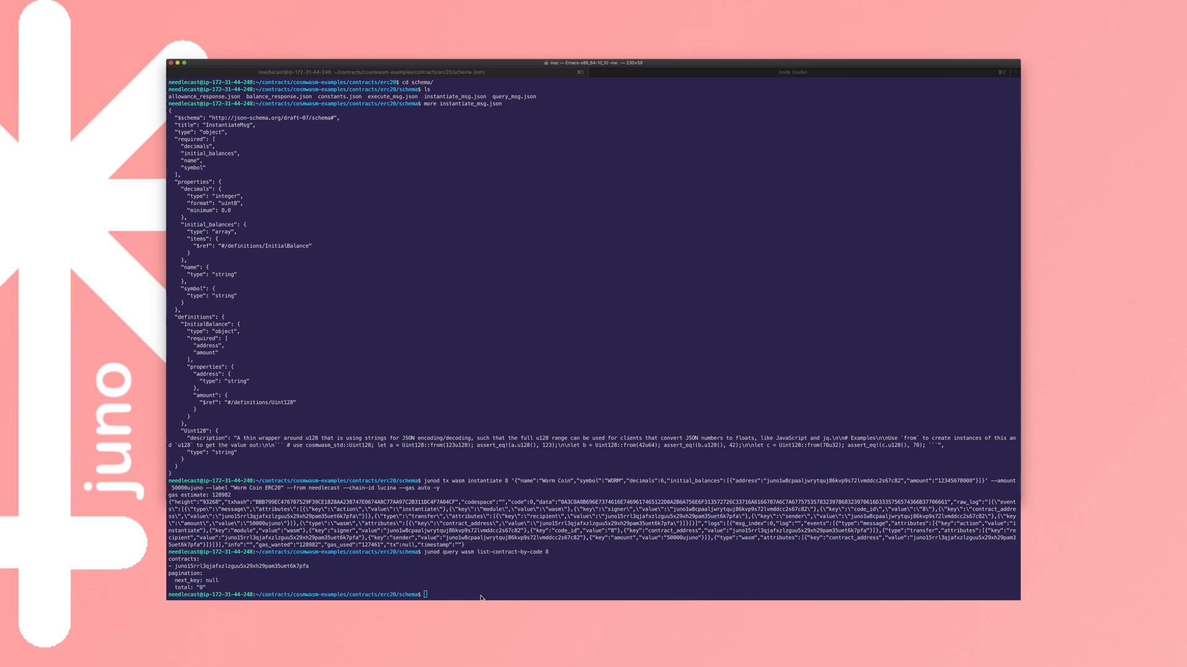
Step: Query contract-state smart balances on juno15rrl3qjafxzlzguu5x29xh29pam35uet6k7pfa for the holder and faucet addresses, then list the folder
type("junod query wasm contract-state smart juno15rrl3qjafxzlzguu5x29xh29pam35uet6k7pfa '{\"balance\":{\"address\":\"juno1w8cpaaljwrytquj86kvp9s72lvmddcc2s67c82\"}}'")
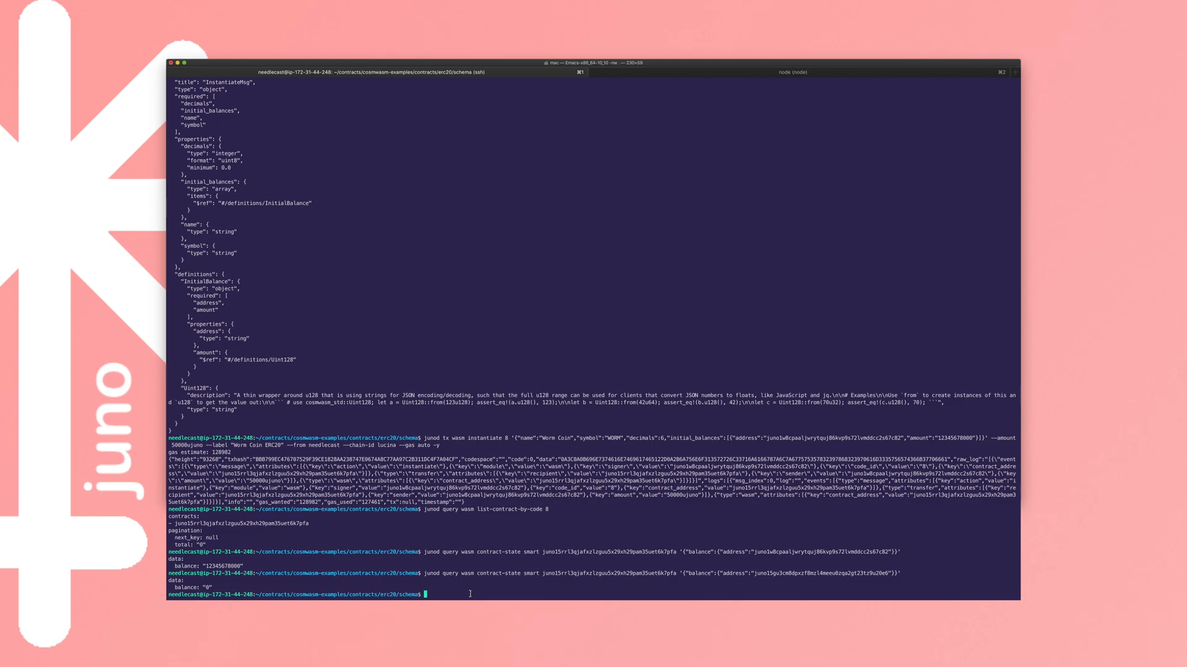
type("ls")
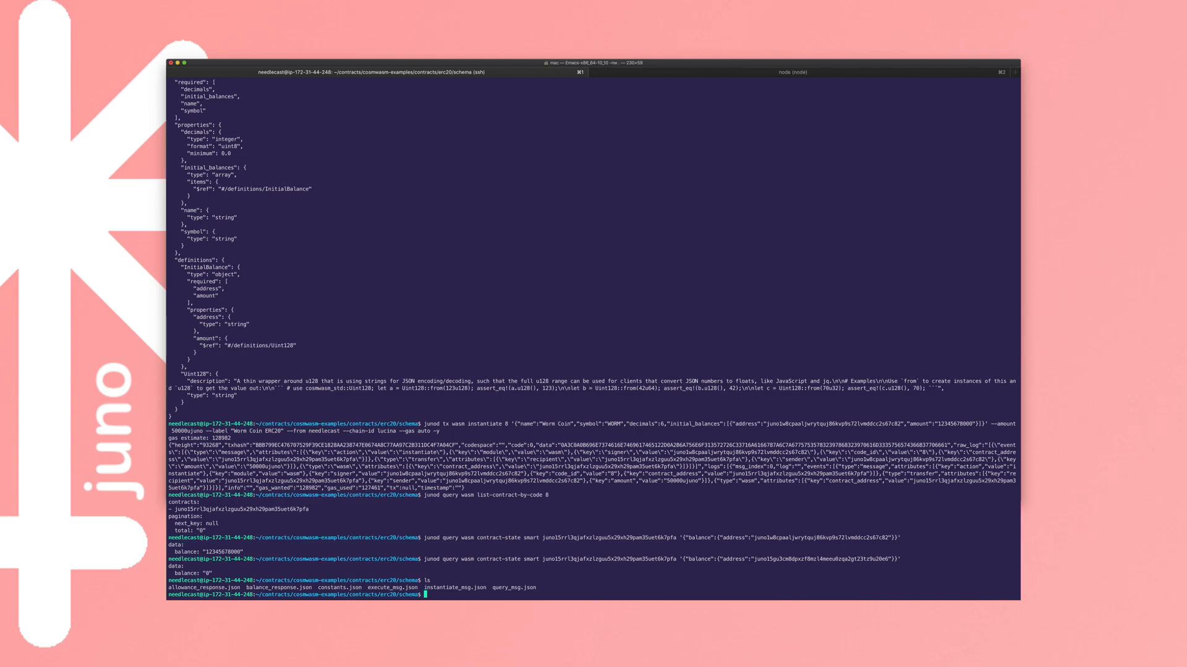
Step: Execute a junod tx wasm transfer of 200 Worm Coin to the faucet and query its balance showing 200
type("junod")
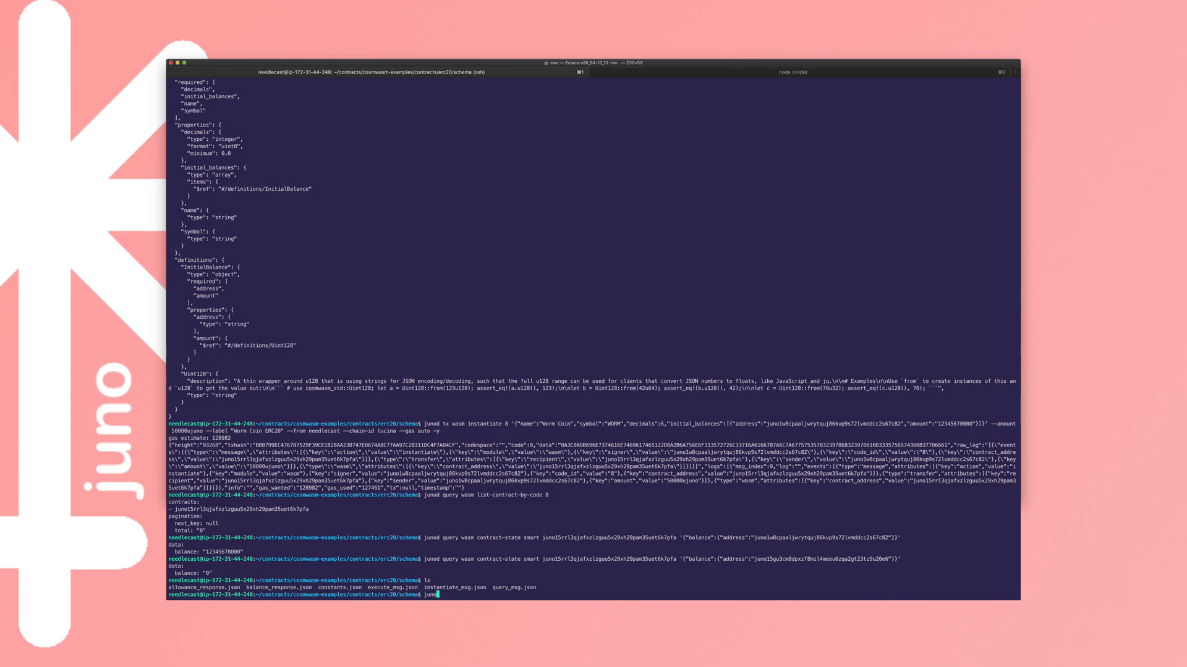
type("t")
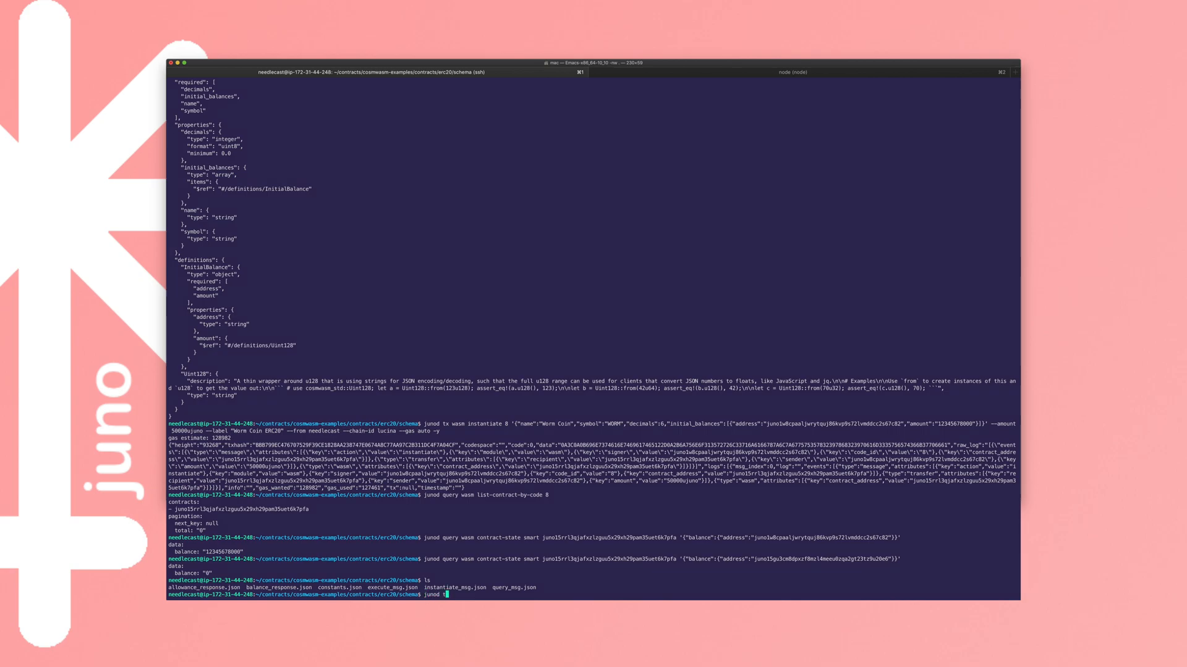
type("wasm")
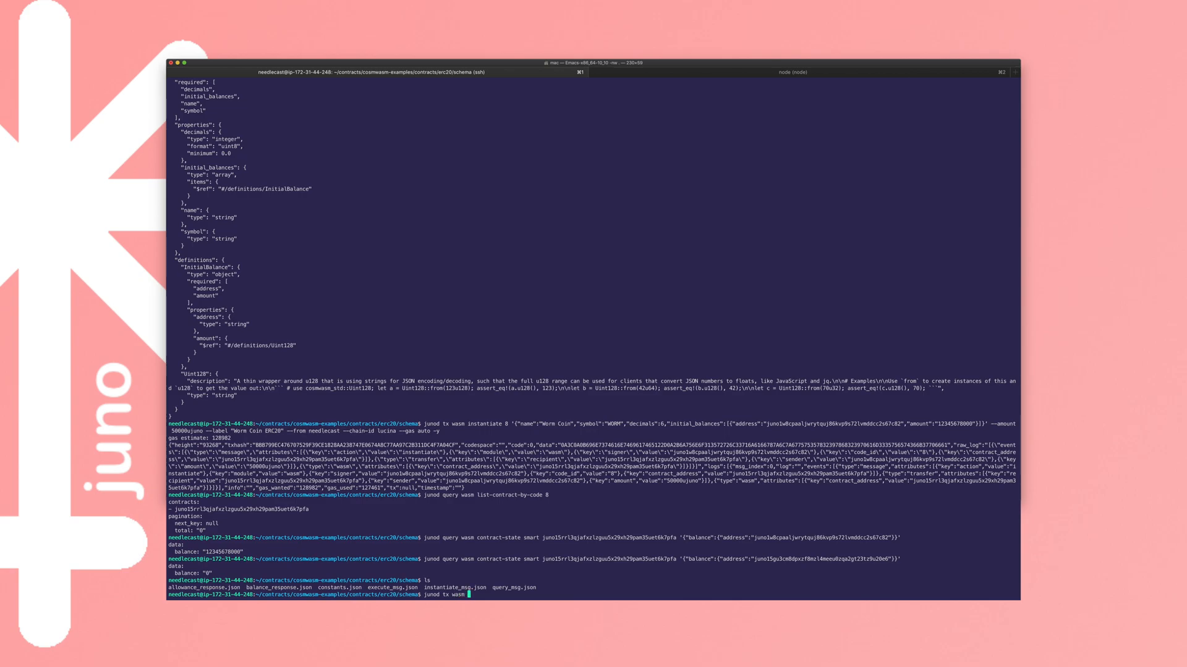
type("execute -h")
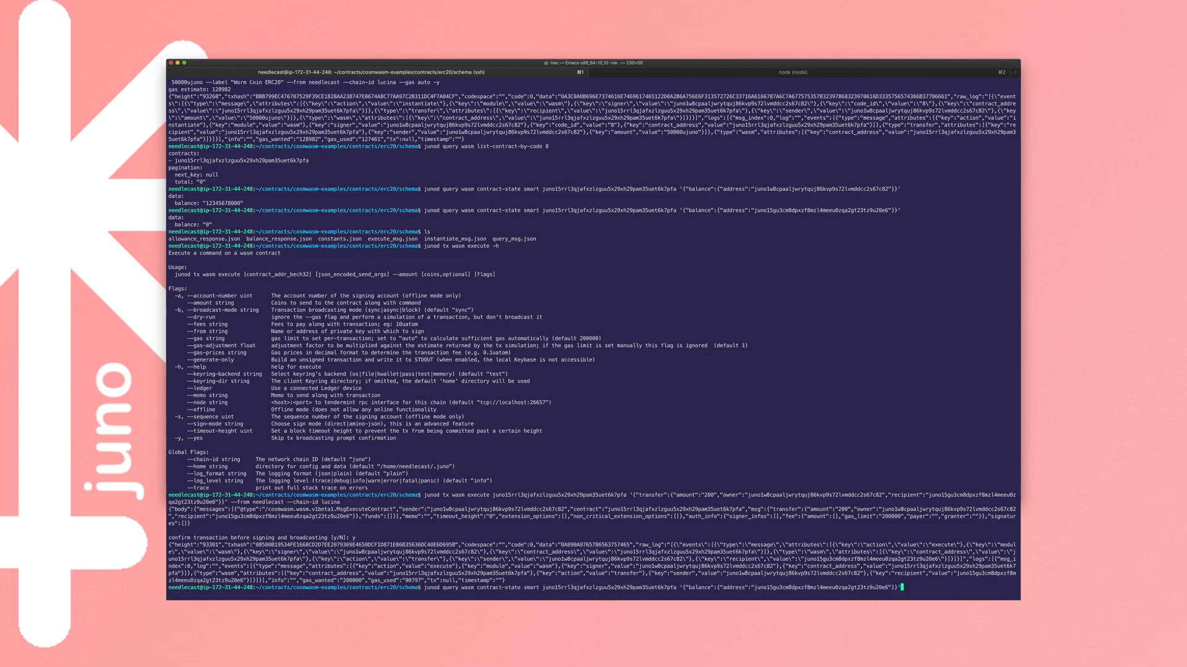
key("Return")
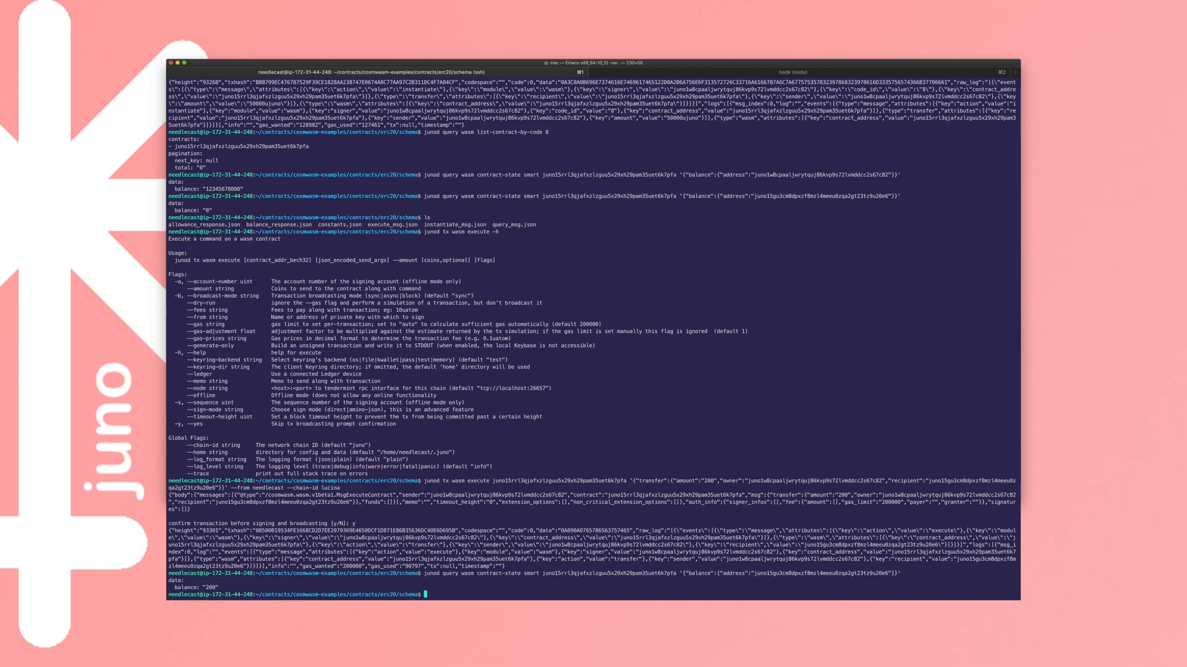